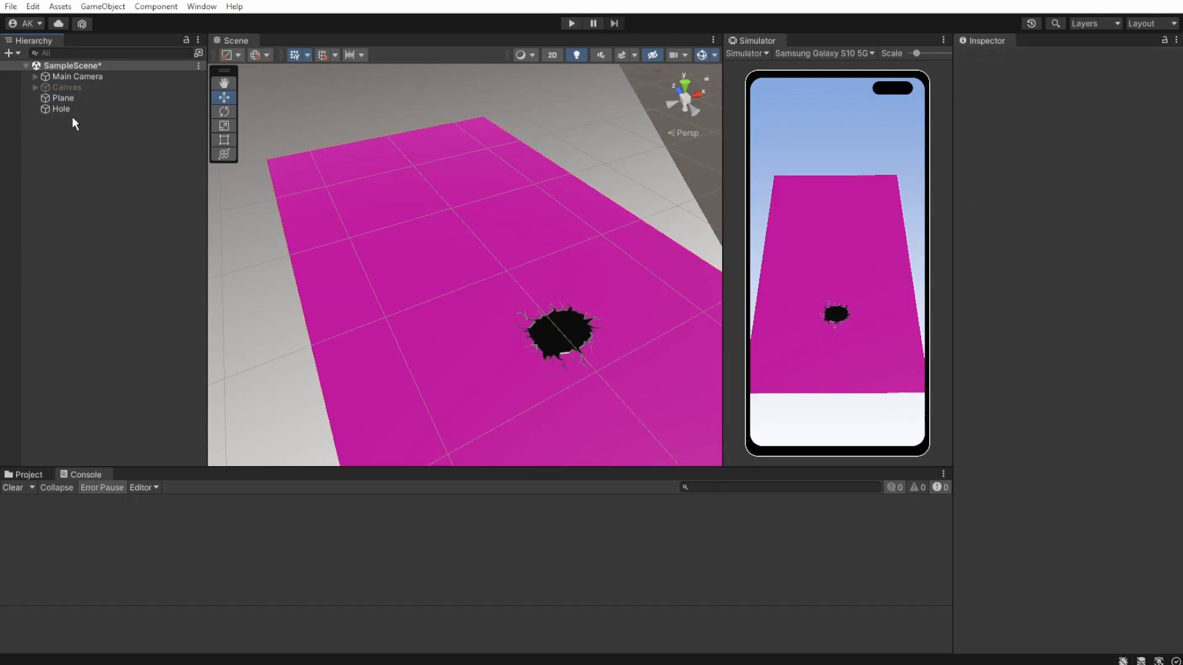
Step: Add a capsule scaled to 0.1 and stand it on the magenta plane beyond the hole
click(60, 109)
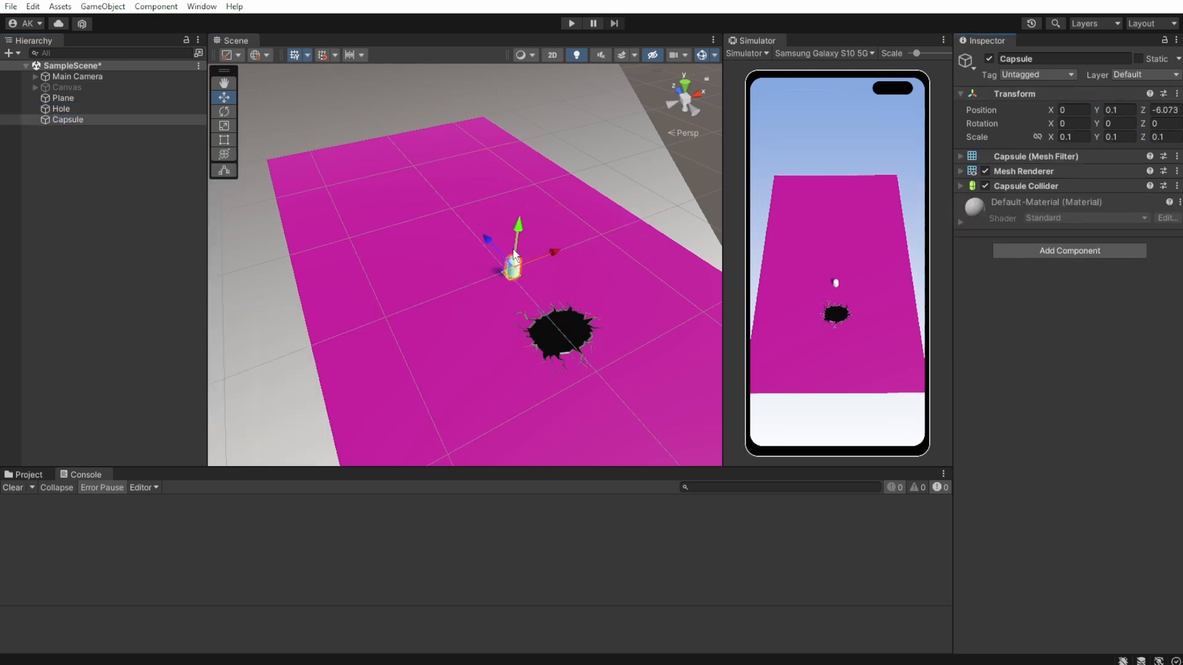
Step: Give the capsule a Rigidbody so it has physics
click(60, 109)
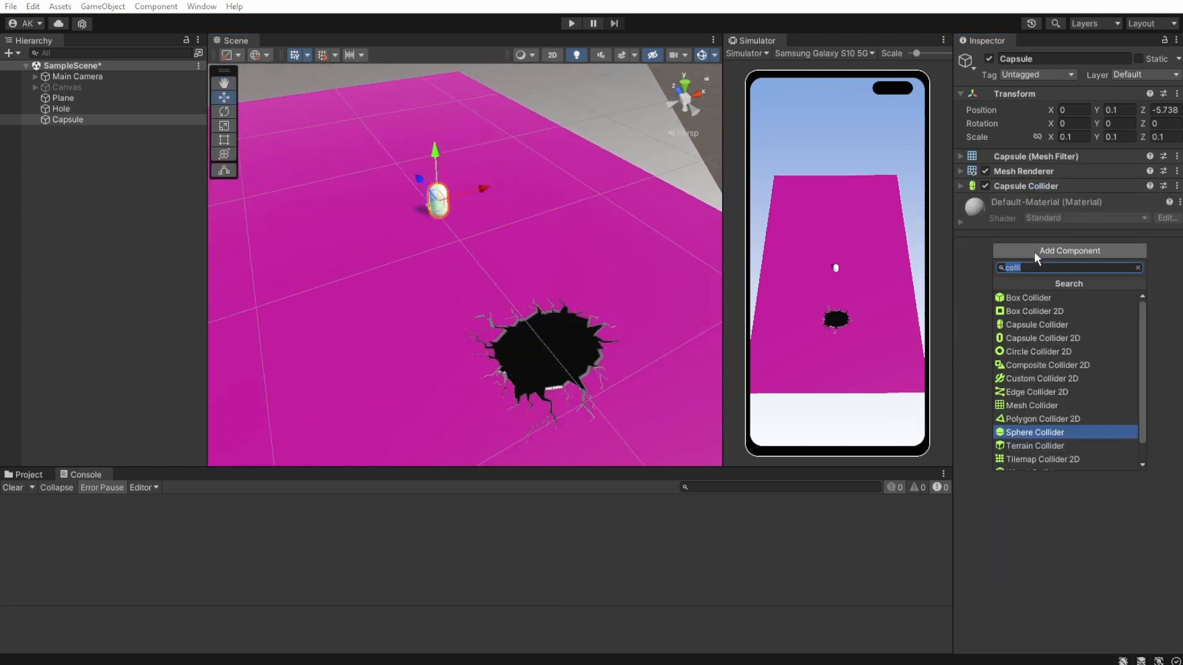
click(1038, 74)
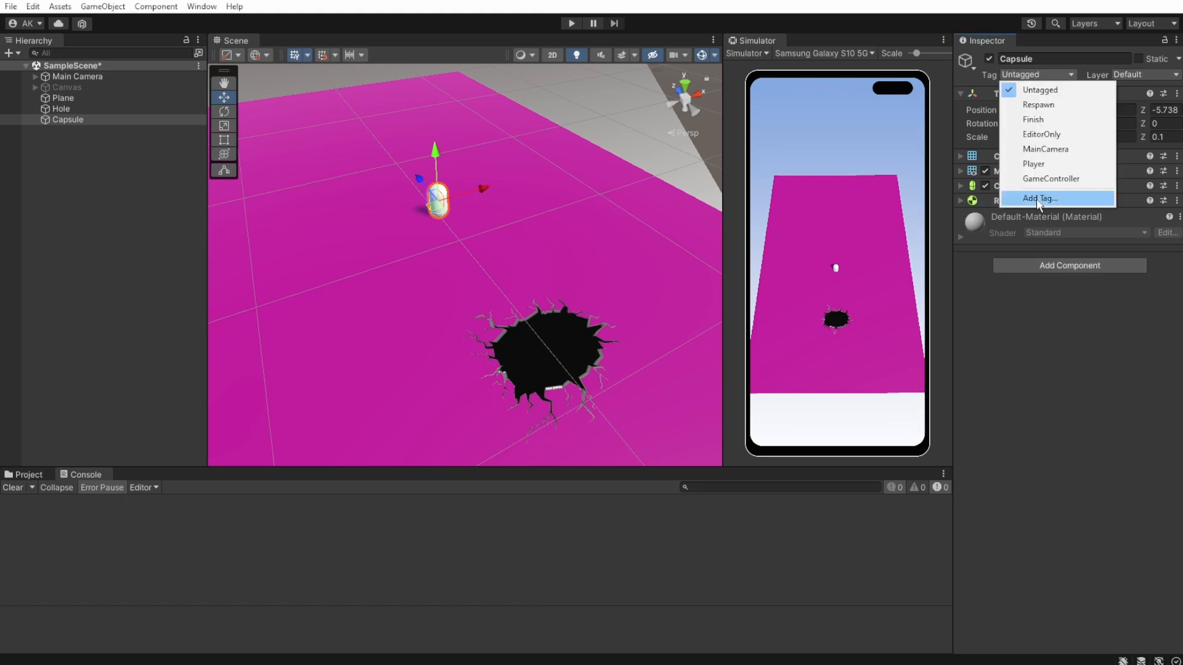
Step: Create a new tag named Object and pick it in the capsule's Tag dropdown
click(1039, 198)
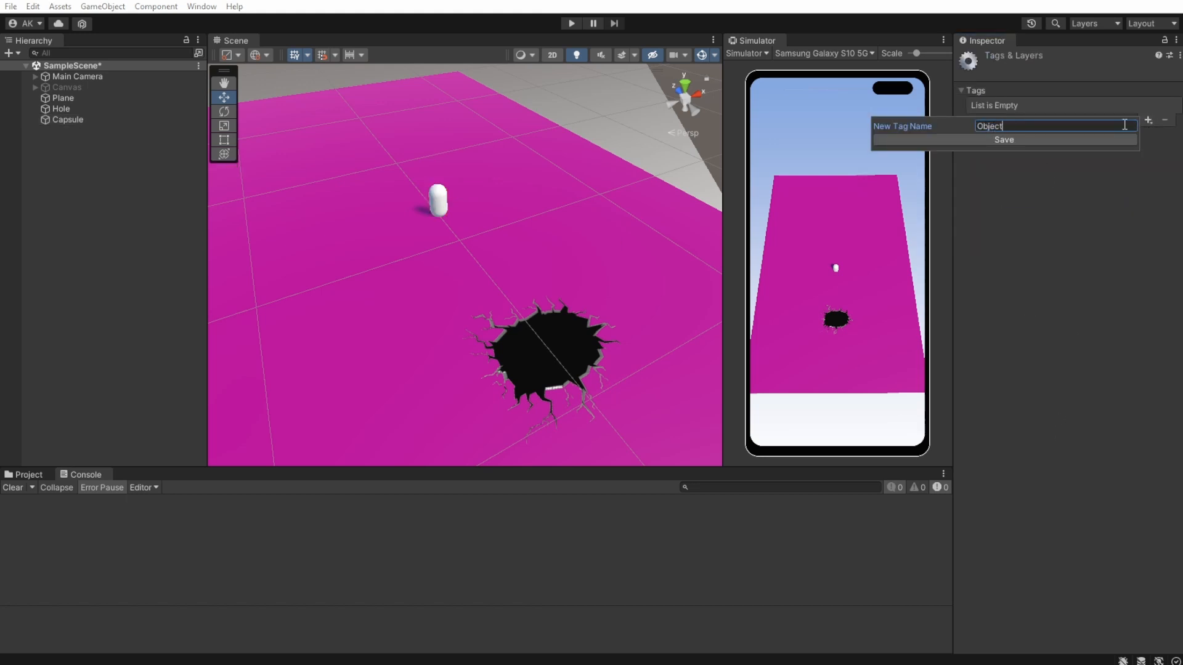
click(67, 118)
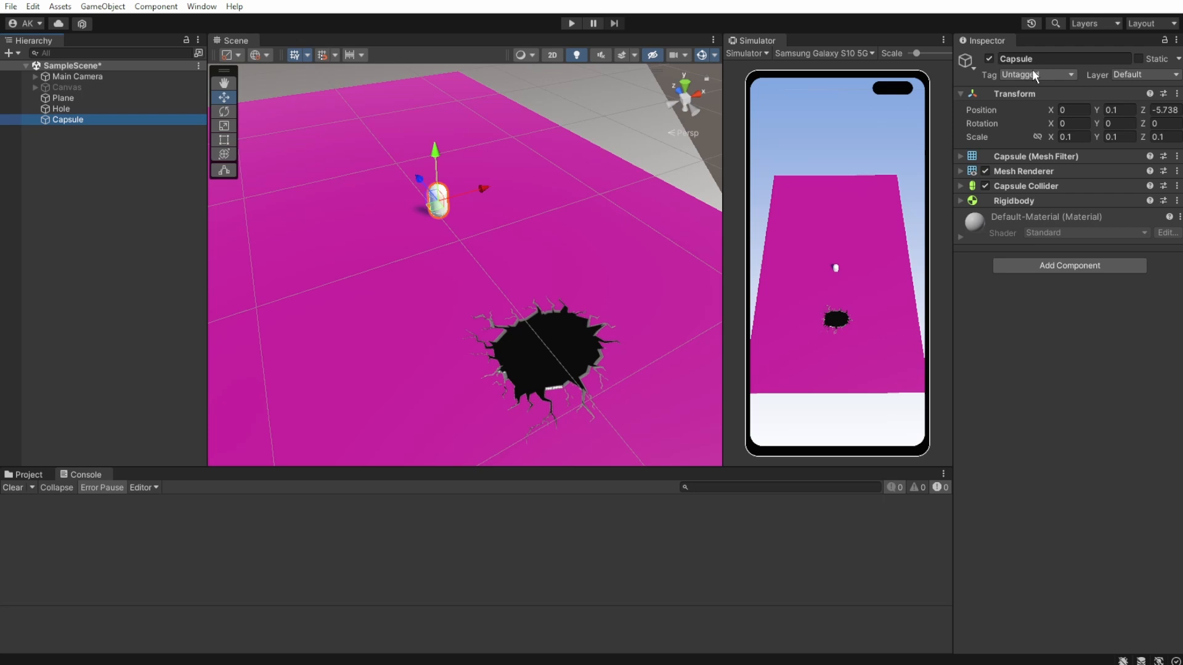
click(63, 98)
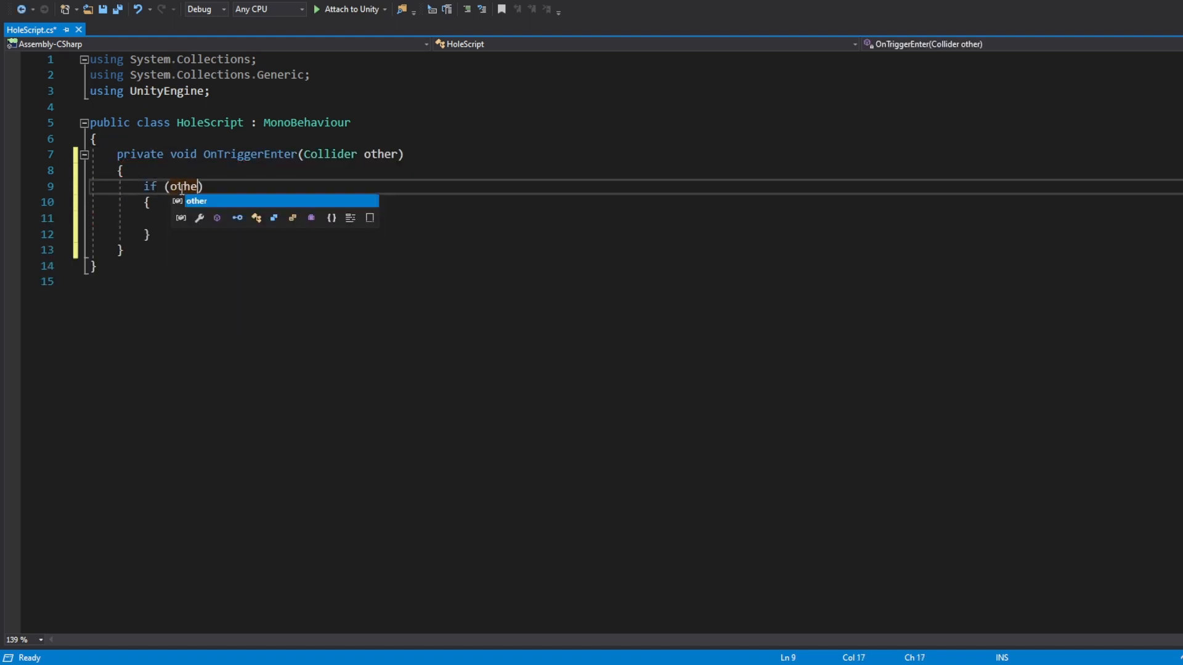
Step: In OnTriggerEnter, if the other object has tag Object, set its Rigidbody useGravity to true
text(.gameObject.ta)
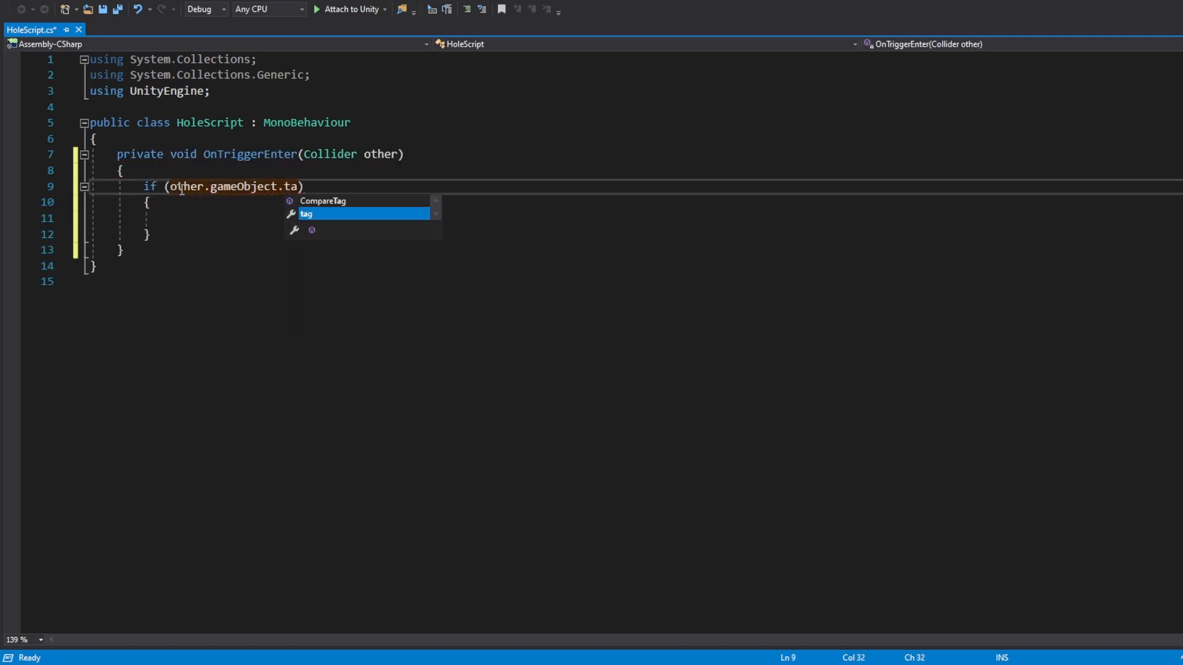
text(CompareTag("Object")
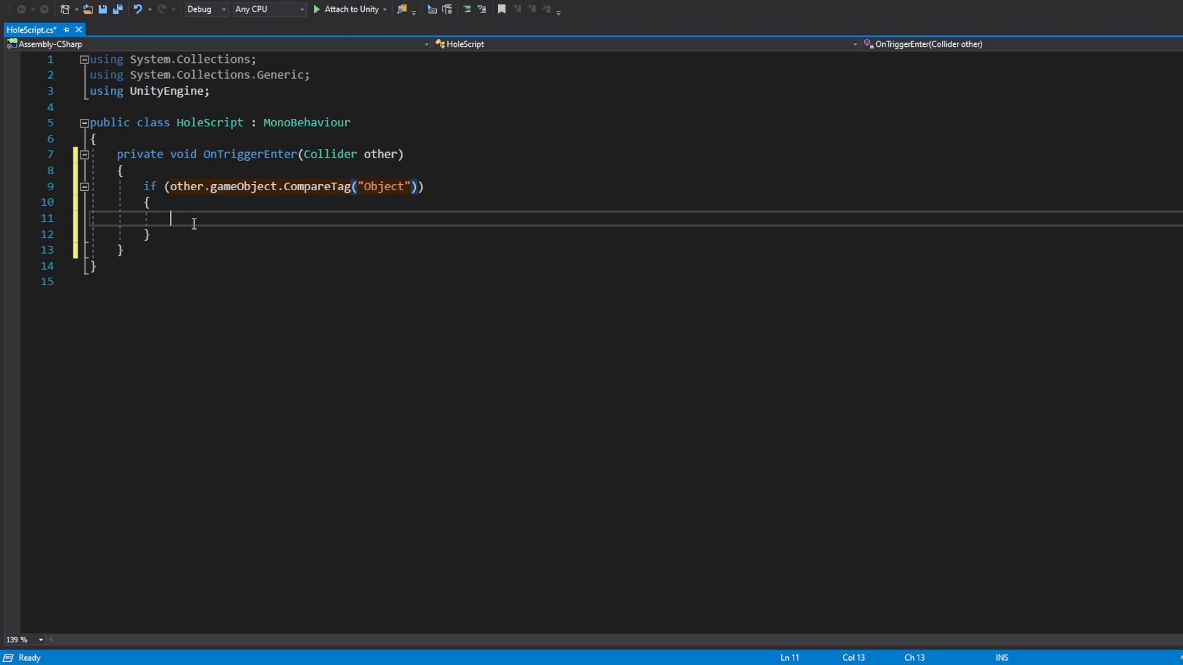
text(other.gameObject.GetComponent)
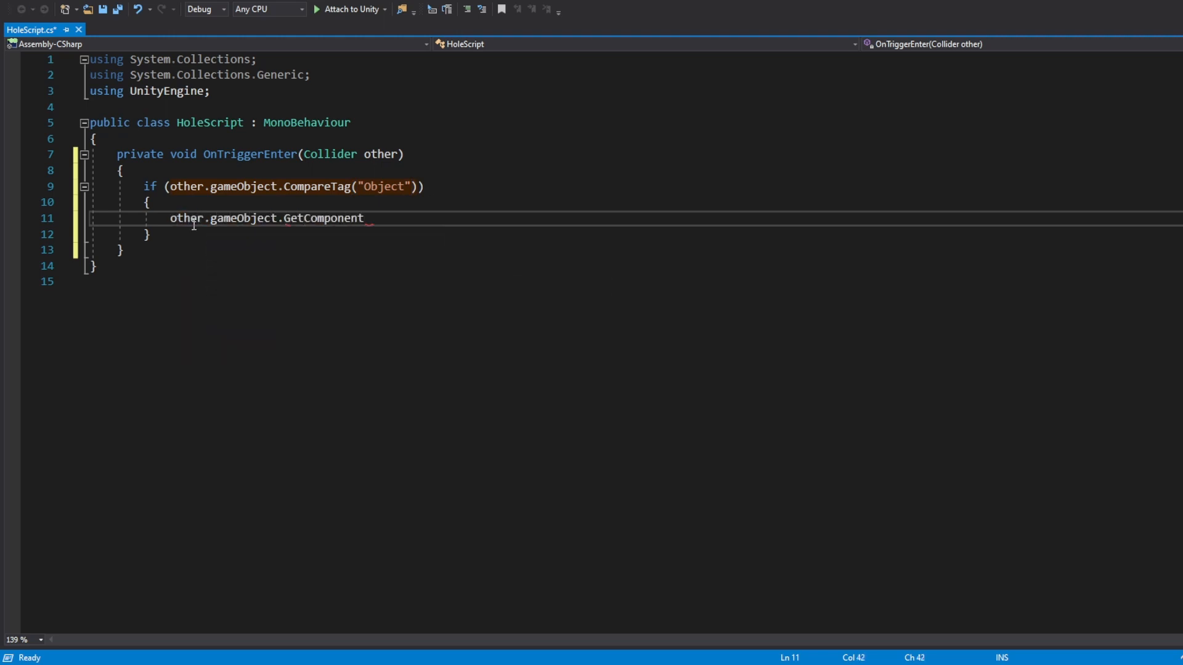
text(<Rigidbody>().useGravity)
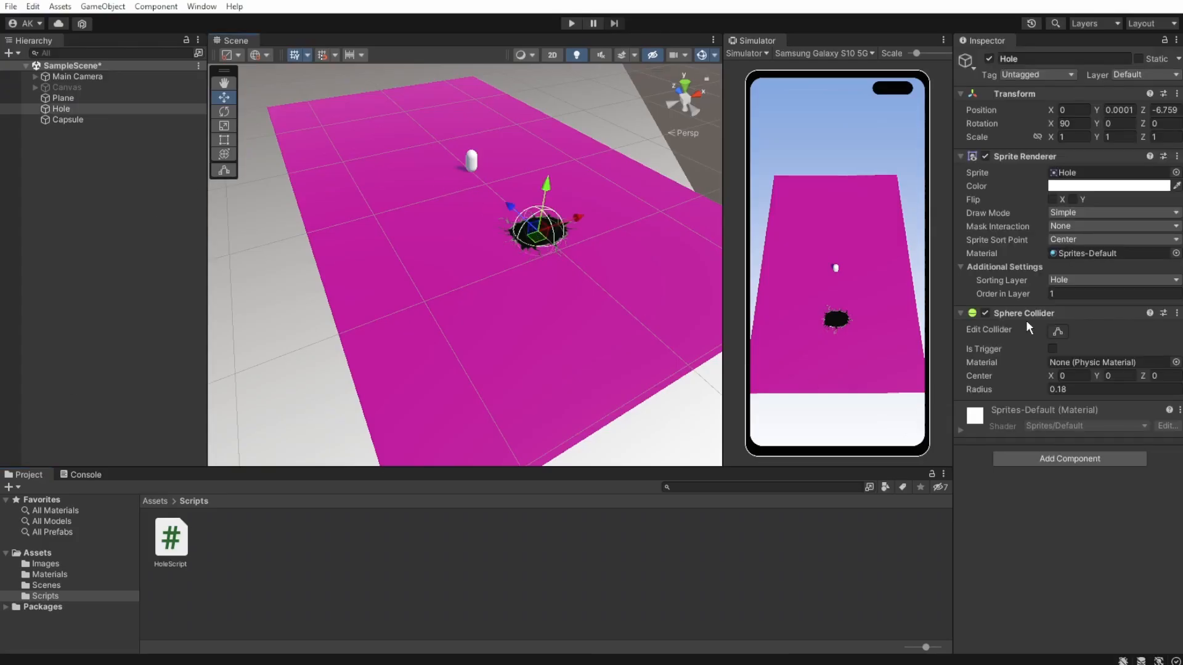
Step: Enable Is Trigger on the hole's Sphere Collider and turn off Use Gravity on the capsule's Rigidbody
click(1052, 348)
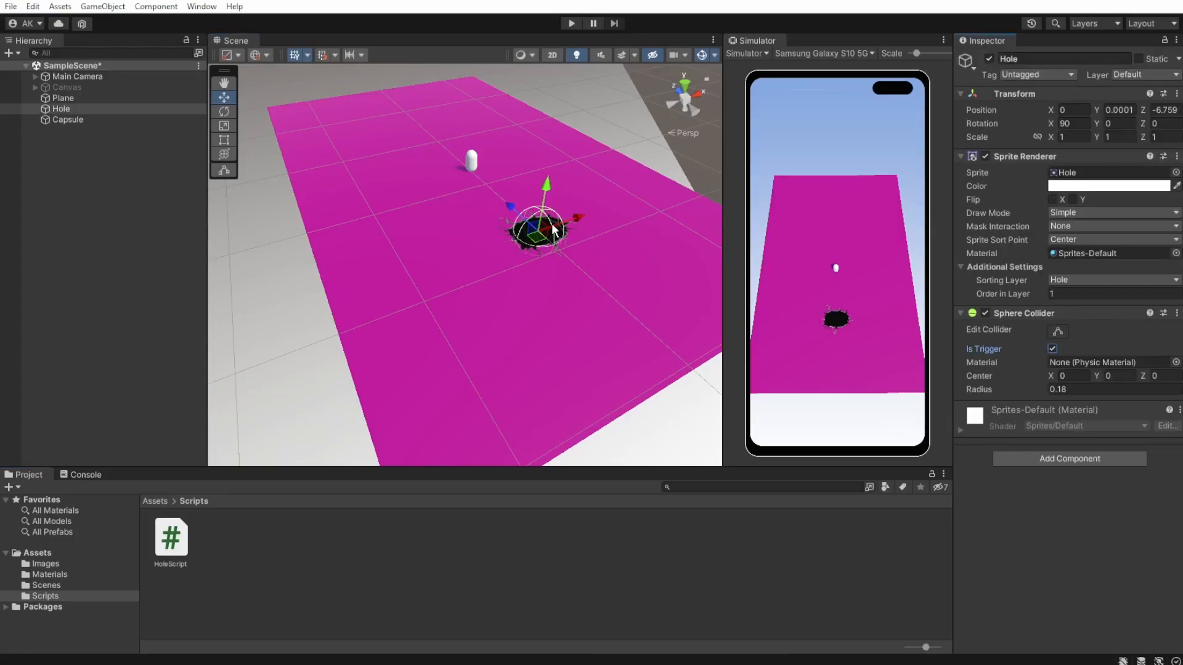
click(67, 119)
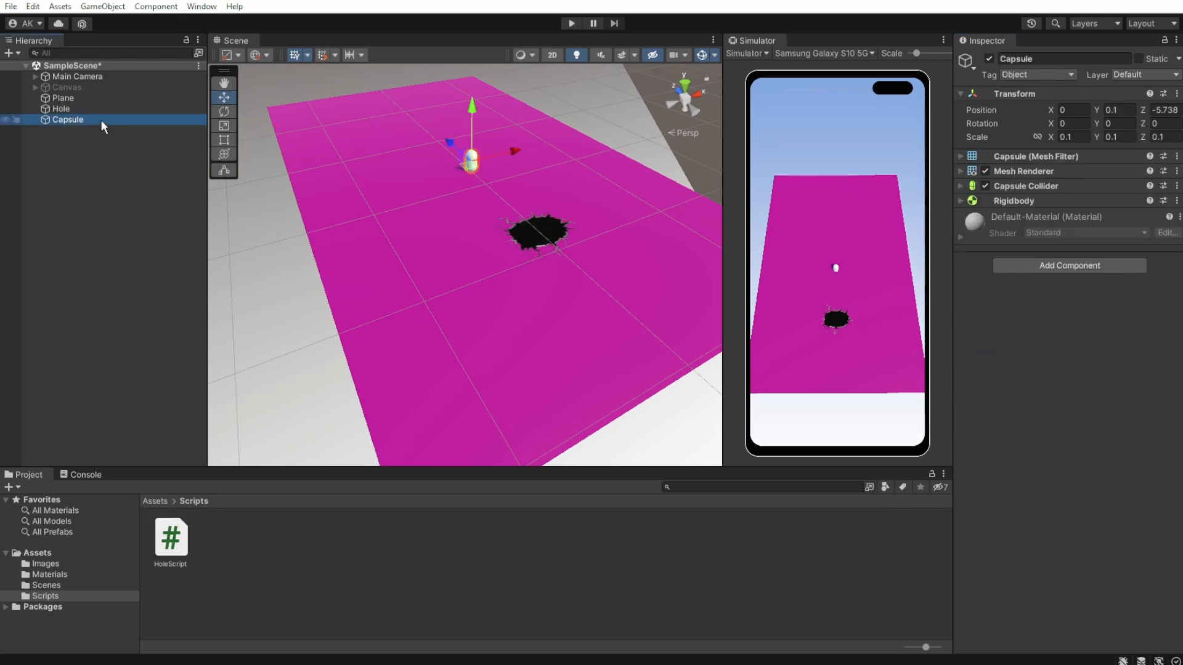
click(962, 201)
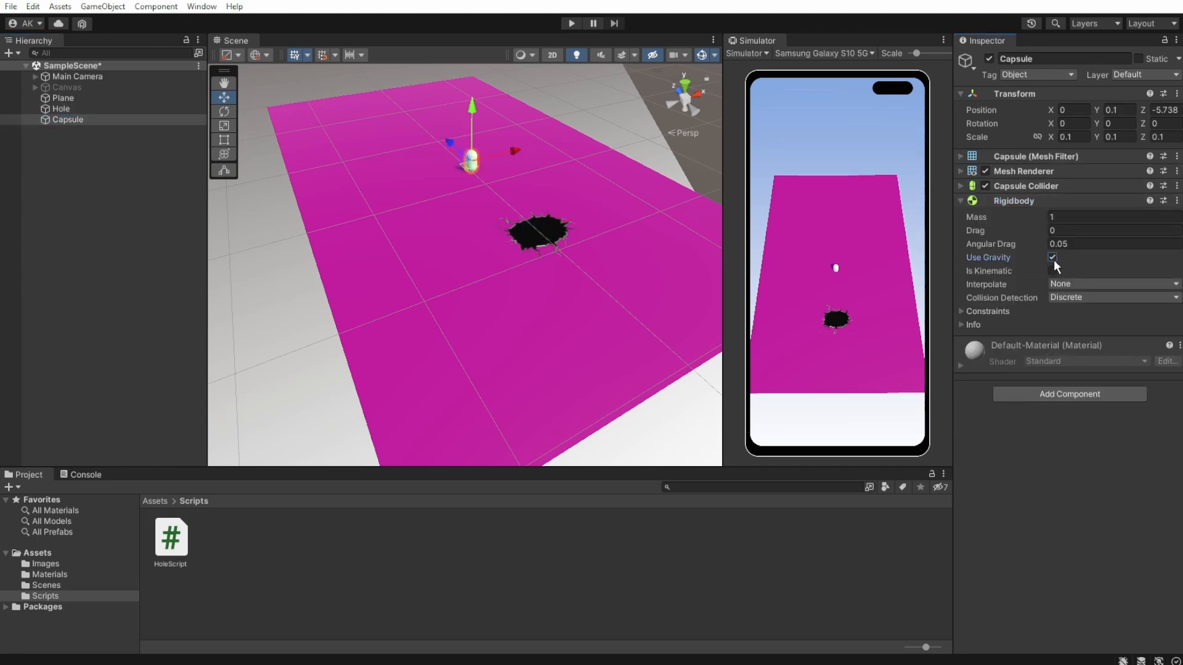
click(61, 108)
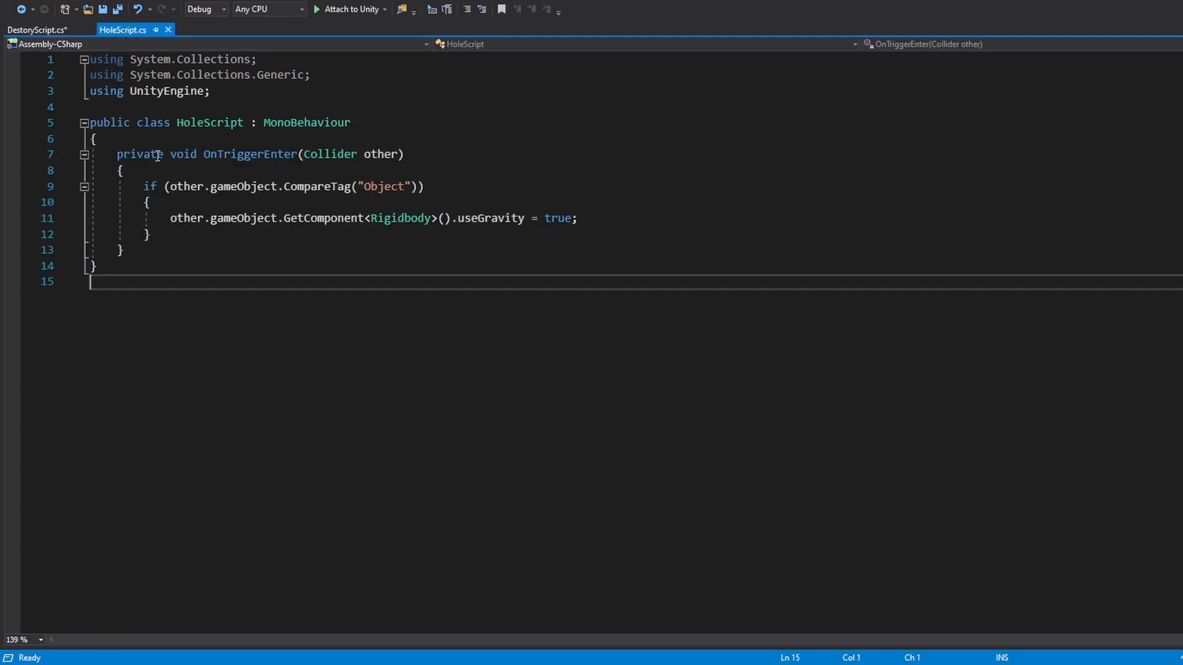
Step: Copy OnTriggerEnter into DestoryScript and replace its body with Destroy on the tagged object
drag(118, 154, 124, 250)
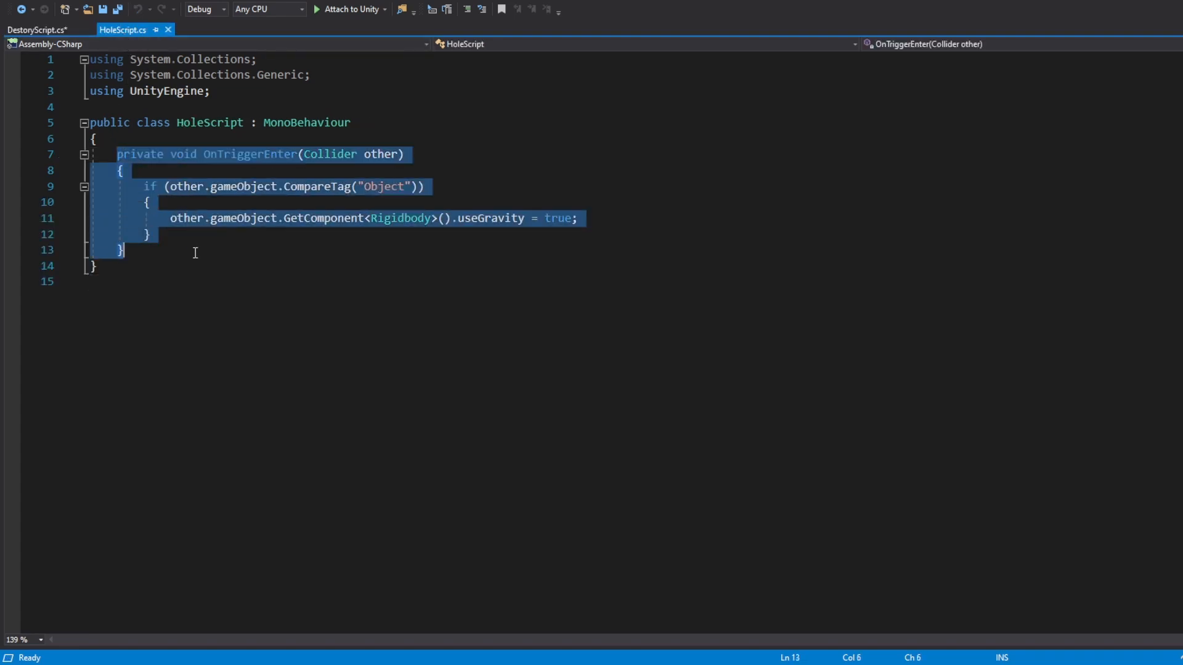
click(37, 30)
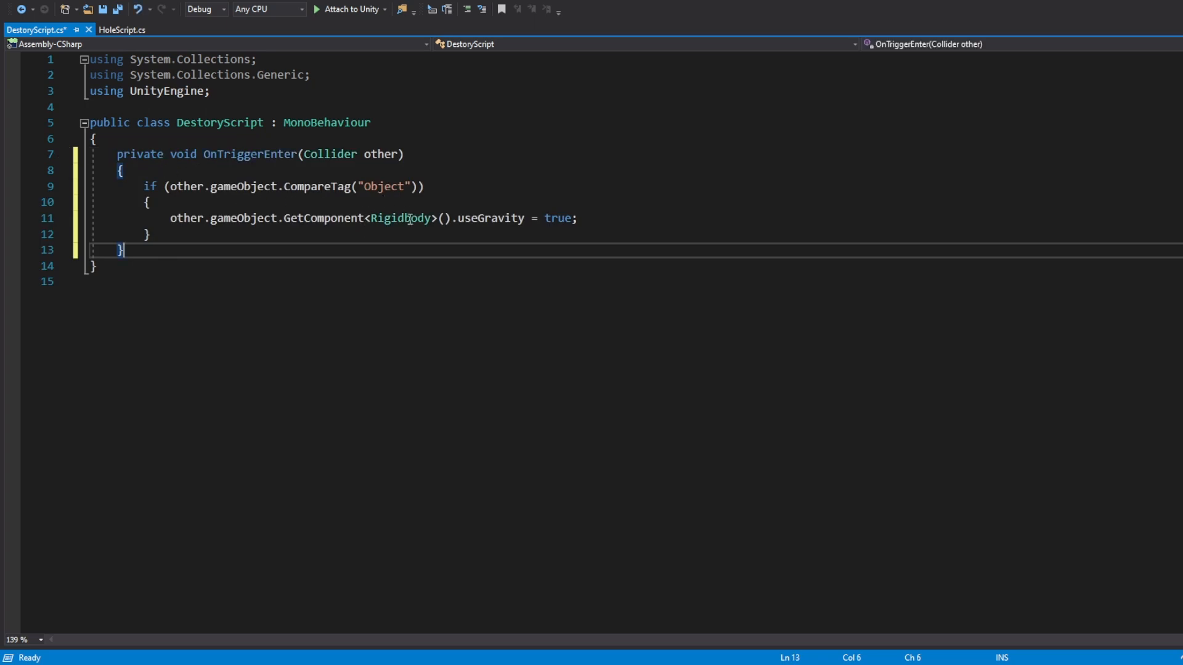
text(des)
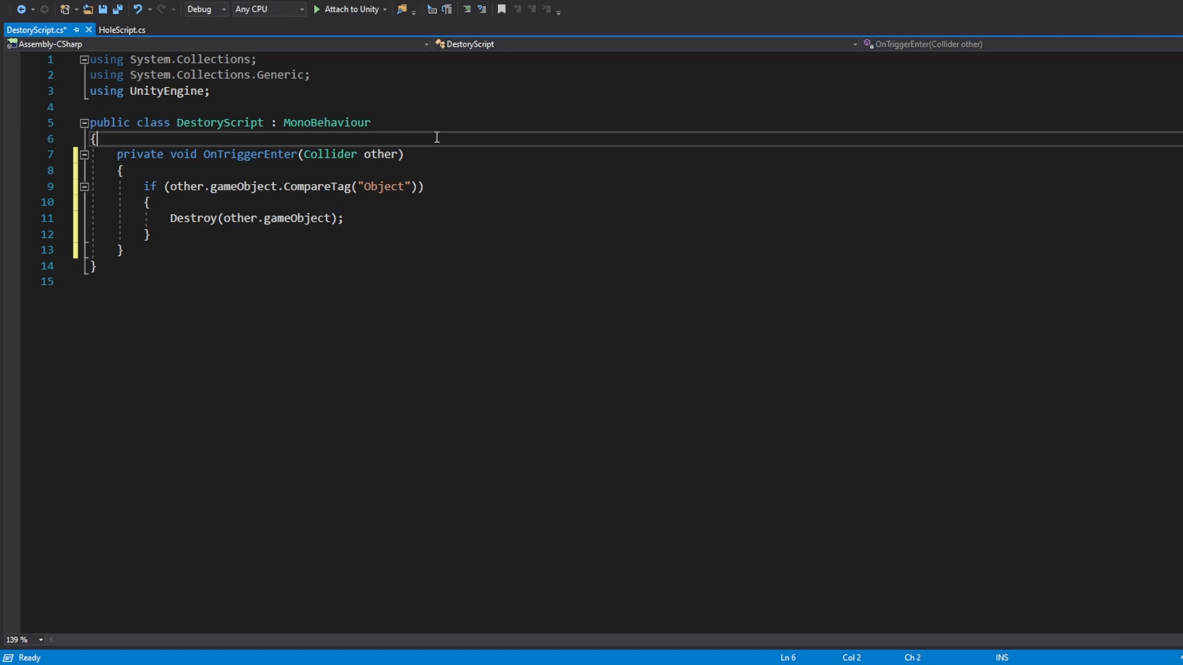
Step: Add a public static int score, increment it on each destroy and print(score)
text(public static int score = 0;)
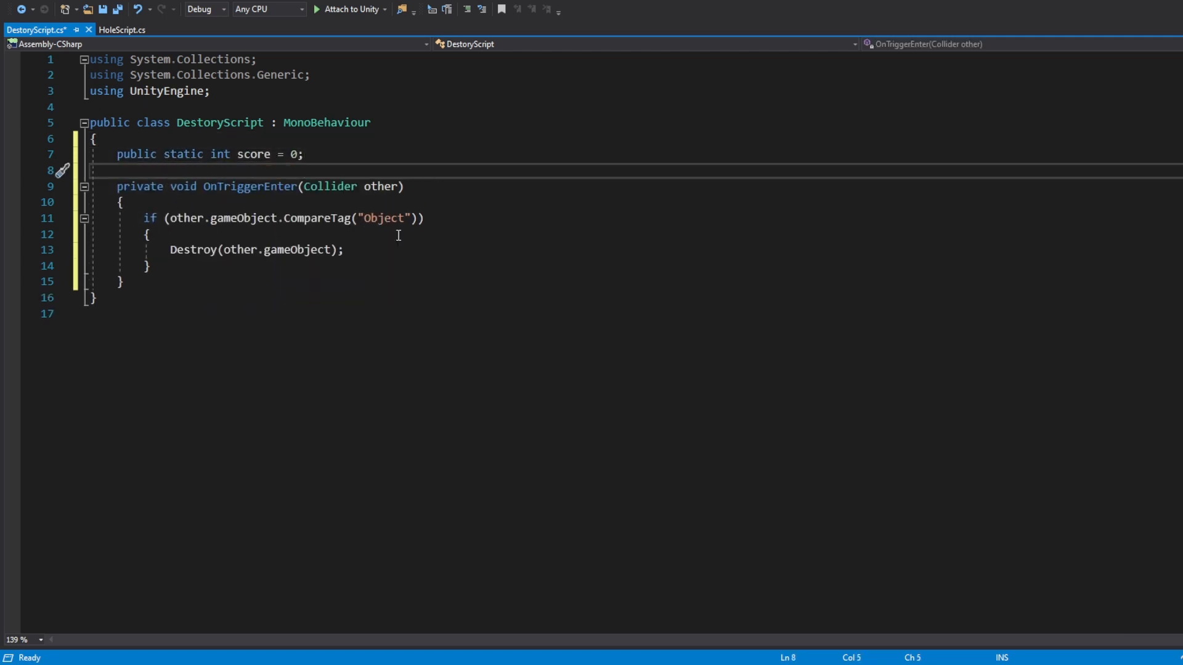
text(score++;)
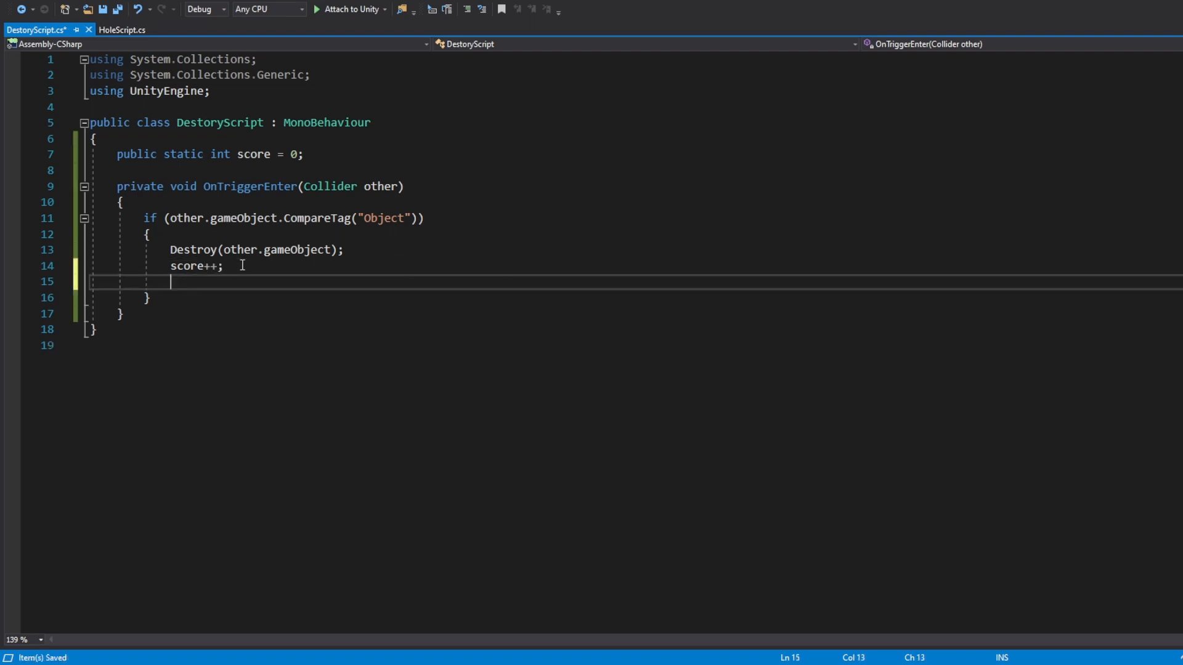
text(print(score);)
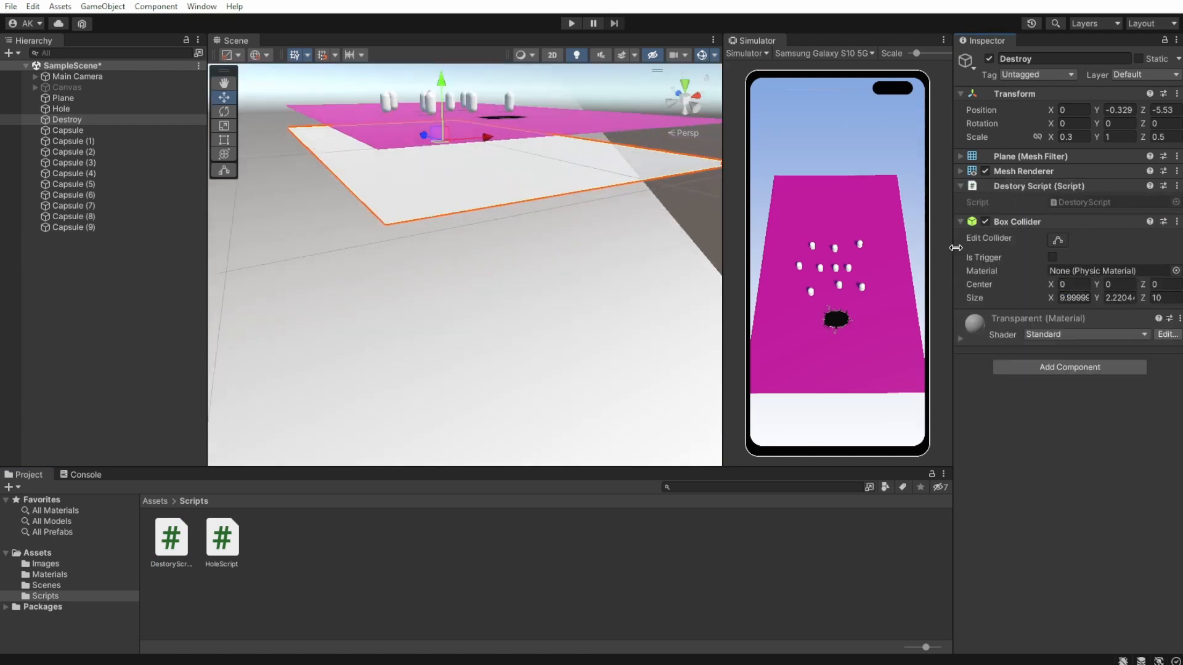
Step: Play the scene and drag the hole beneath the capsules so they drop and the console counts the score
click(1053, 256)
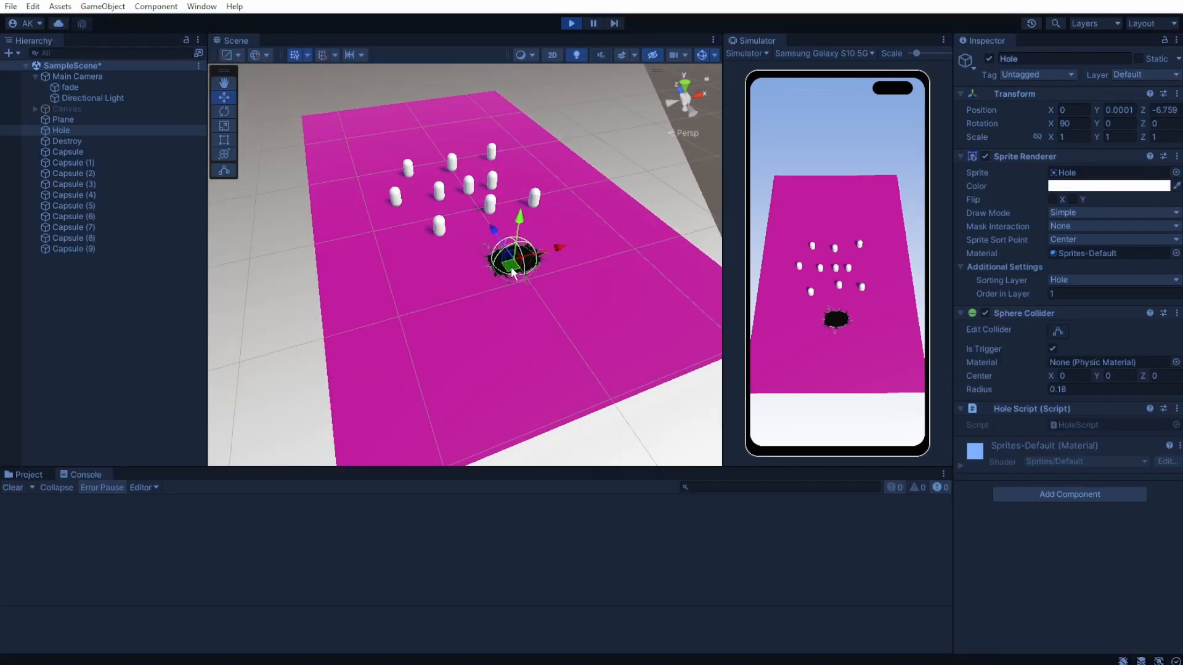
drag(517, 260, 414, 198)
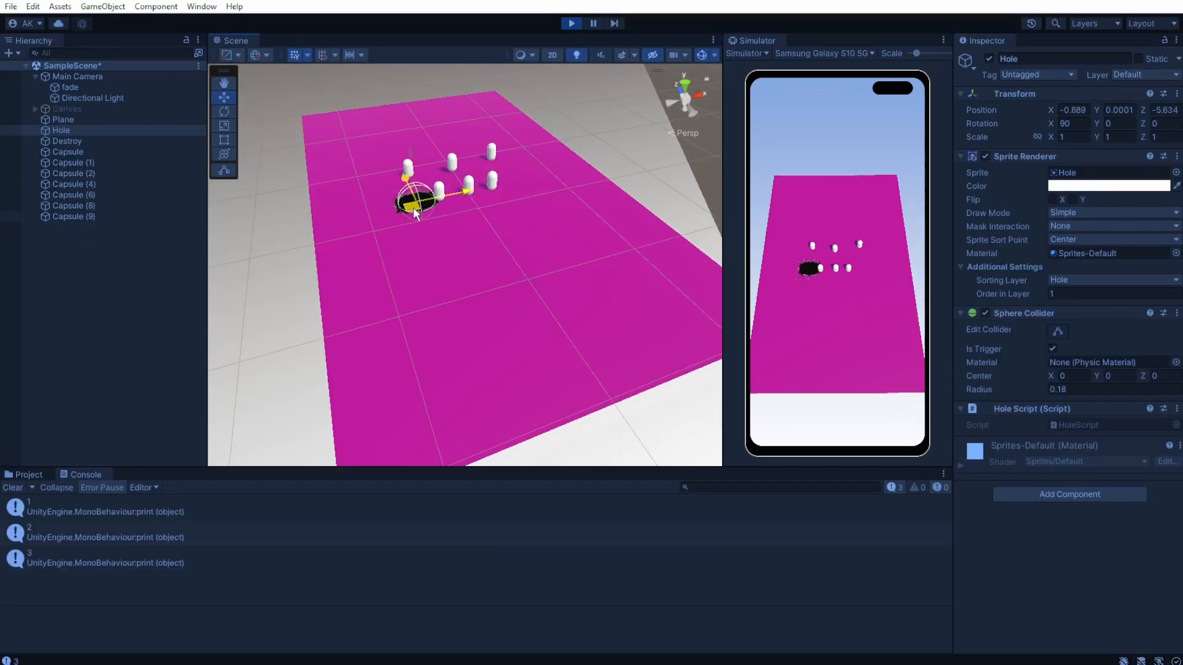